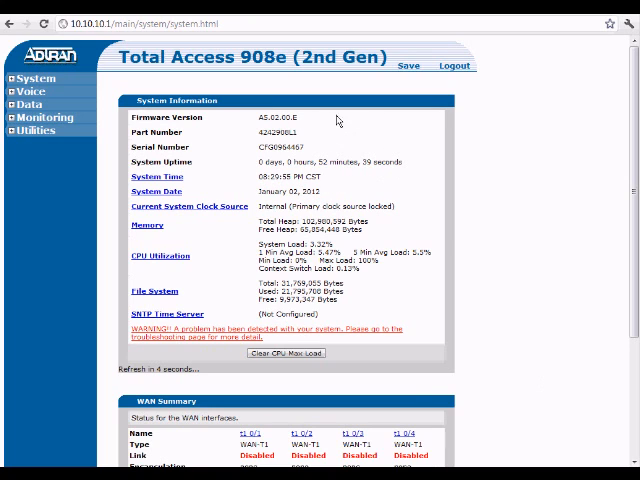
mouse_move(244, 132)
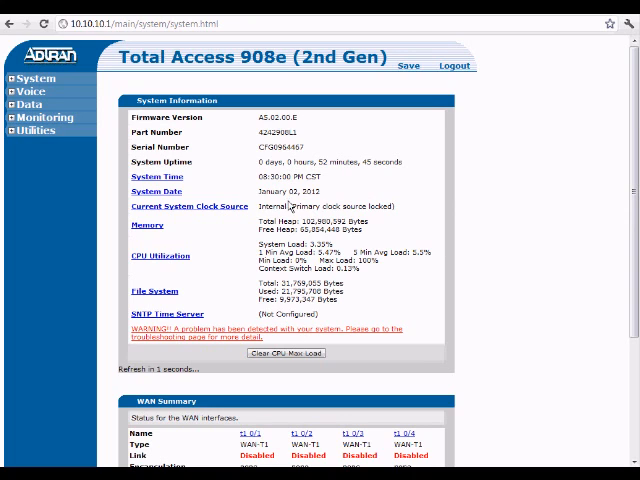
mouse_move(336, 184)
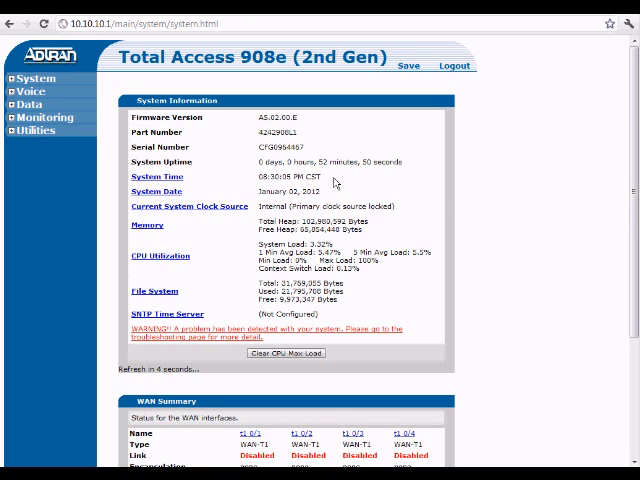
mouse_move(184, 176)
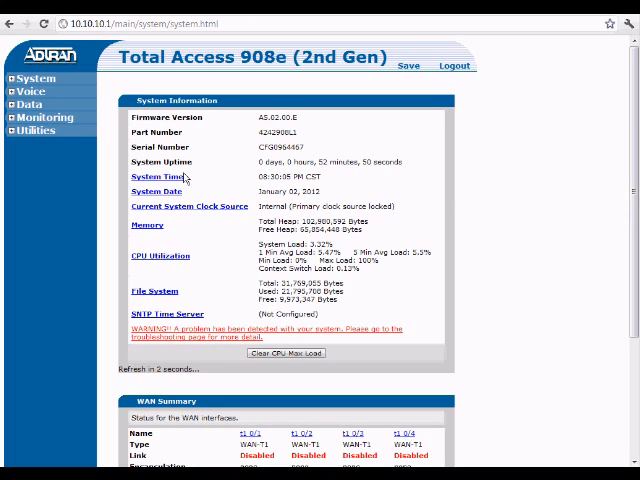
Apply the system date and time in Time Server Configuration and return to System Summary
click(156, 176)
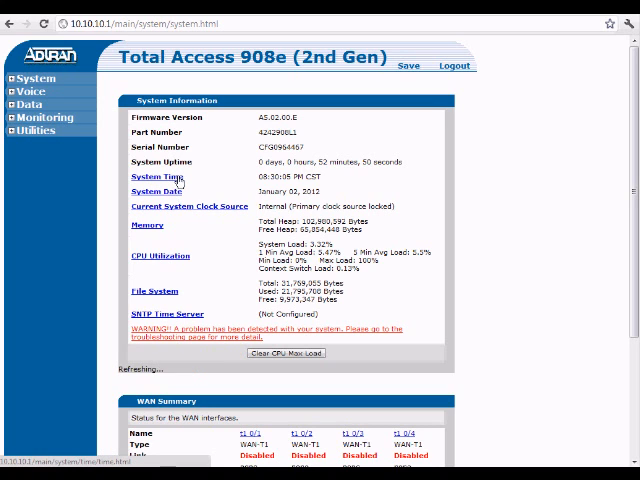
click(160, 176)
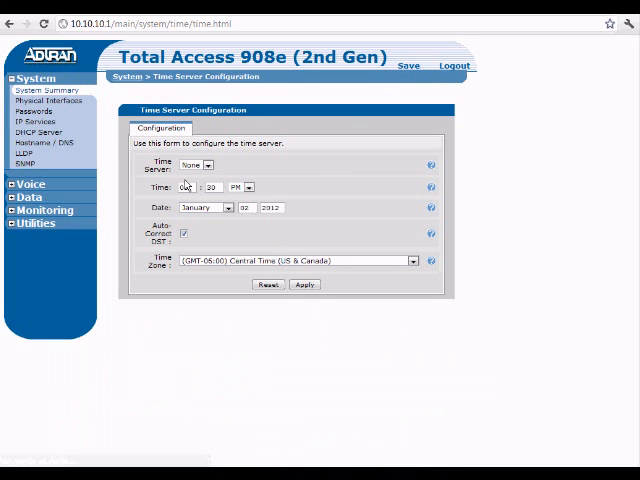
click(304, 284)
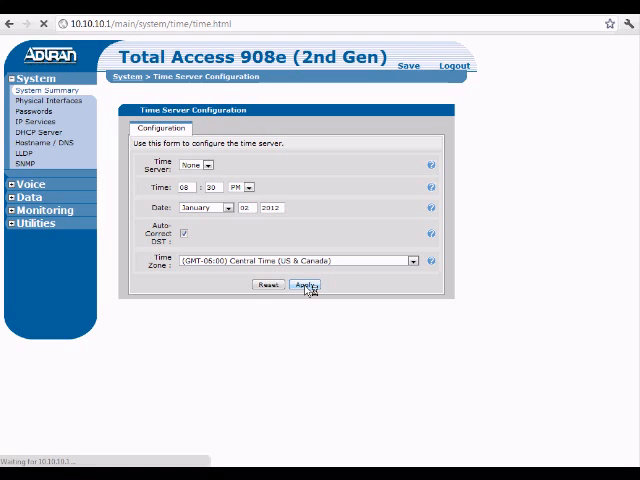
click(304, 284)
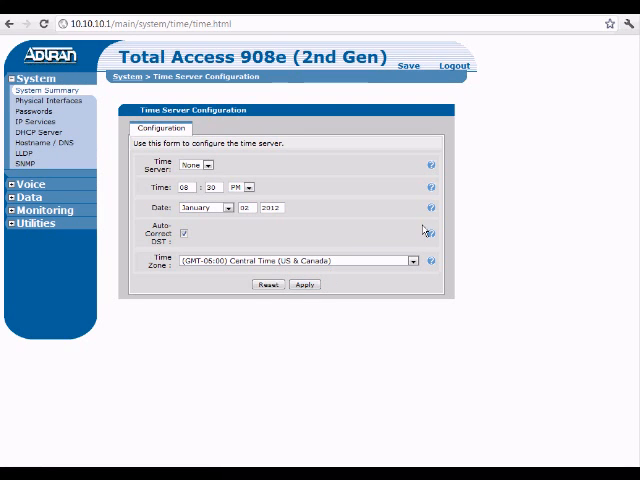
mouse_move(488, 172)
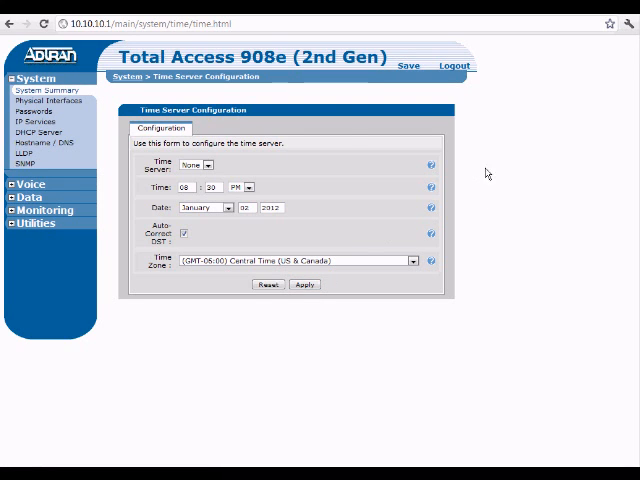
click(44, 90)
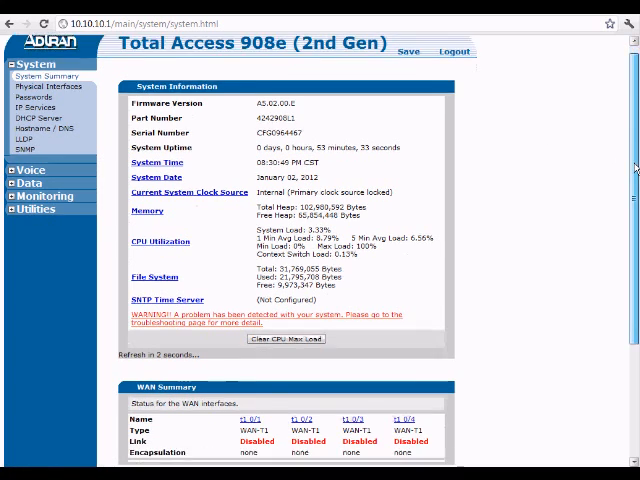
scroll(down, 3)
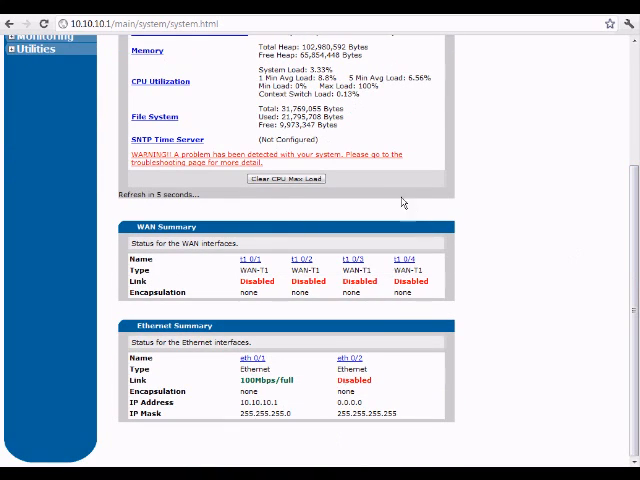
mouse_move(192, 280)
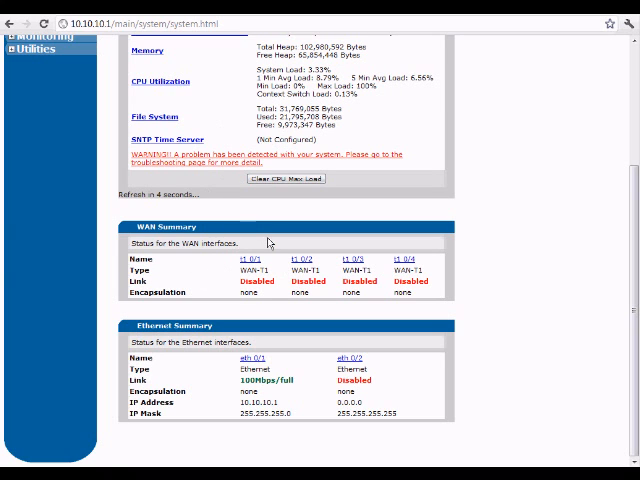
mouse_move(400, 260)
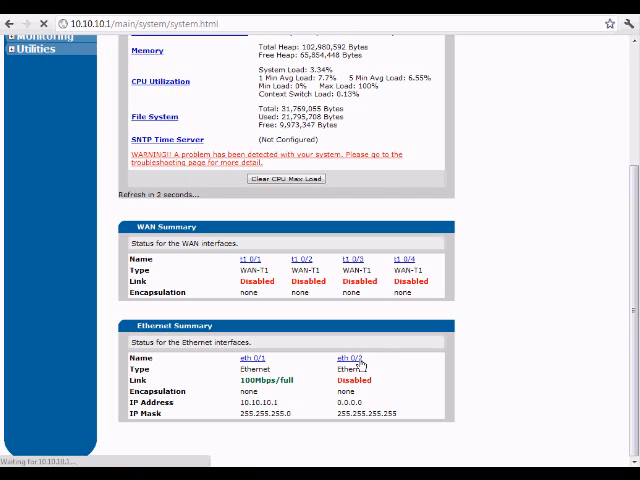
Give Ethernet 0/2 a WAN description with Address Type DHCP and Enable checked, and apply it
click(350, 356)
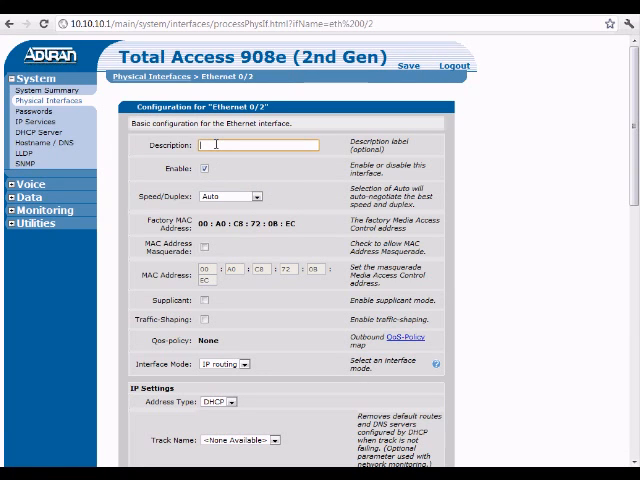
text(WAN)
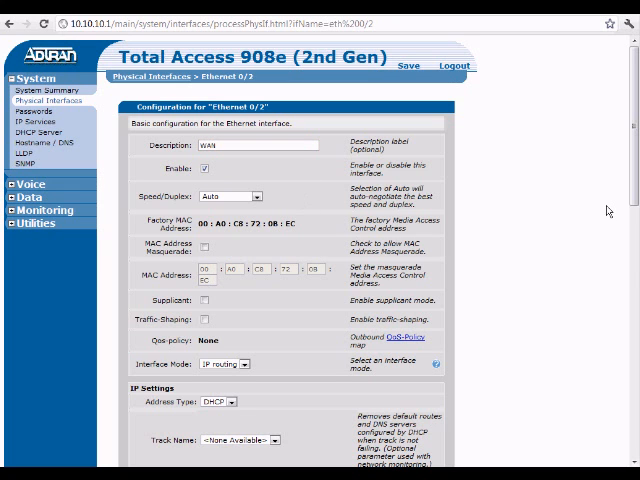
scroll(down, 3)
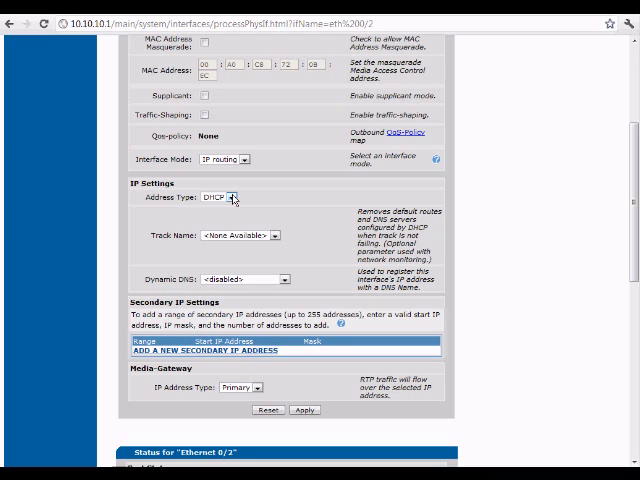
mouse_move(262, 390)
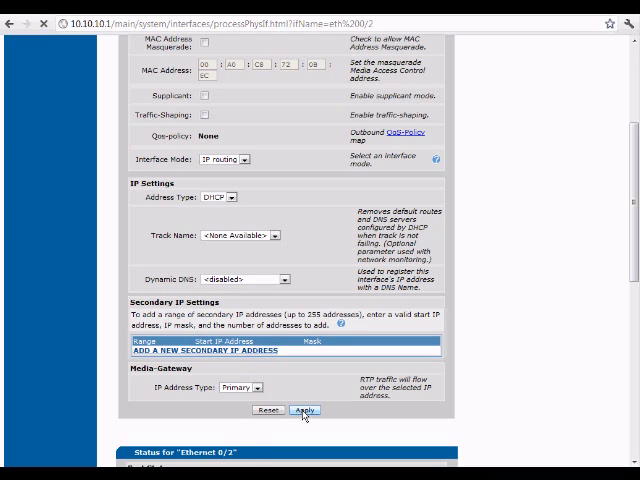
click(304, 410)
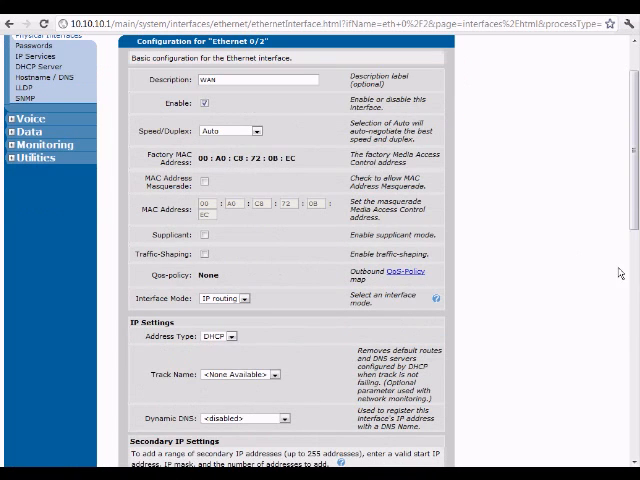
scroll(up, 3)
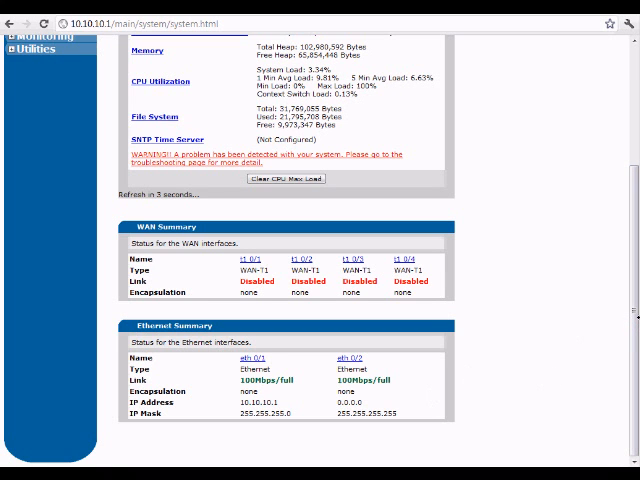
Go to the DHCP Server page from the System menu to add a pool named Internal
scroll(up, 3)
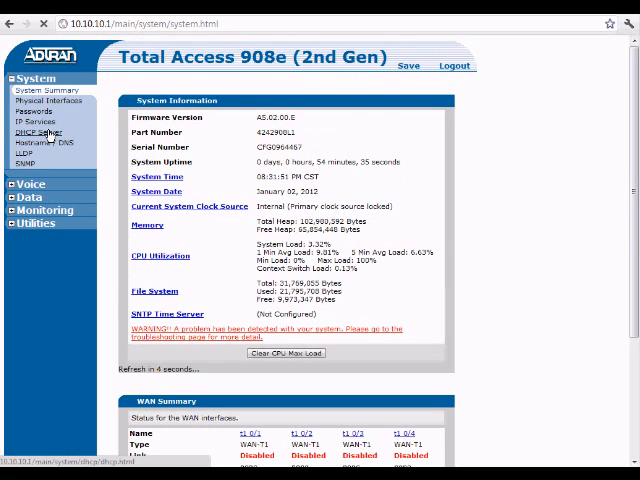
click(40, 132)
text(Internal)
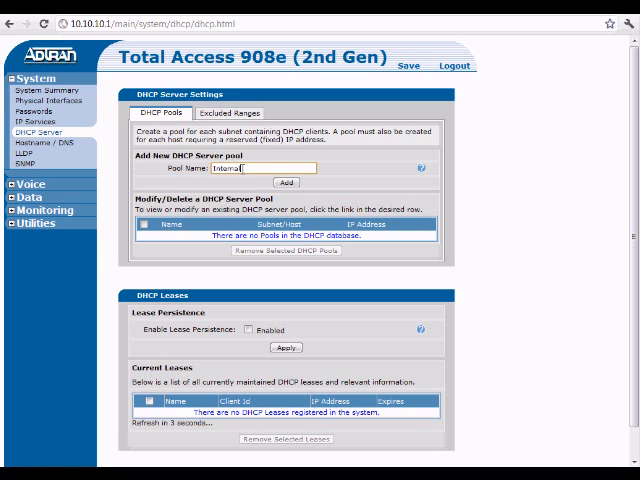
Add the Internal pool and enter its subnet address, subnet mask and default gateway octets
click(286, 184)
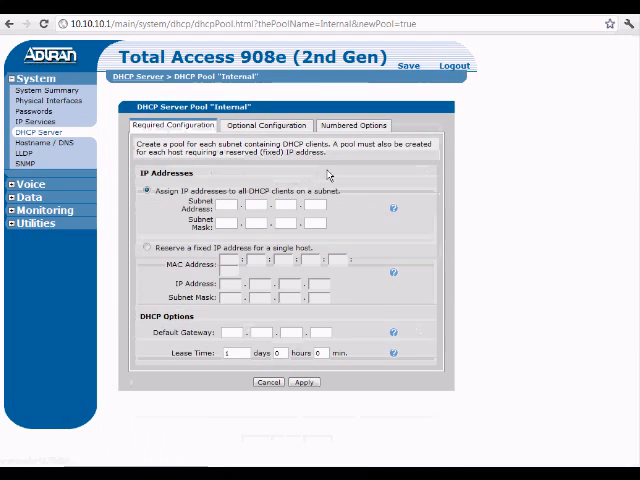
click(230, 204)
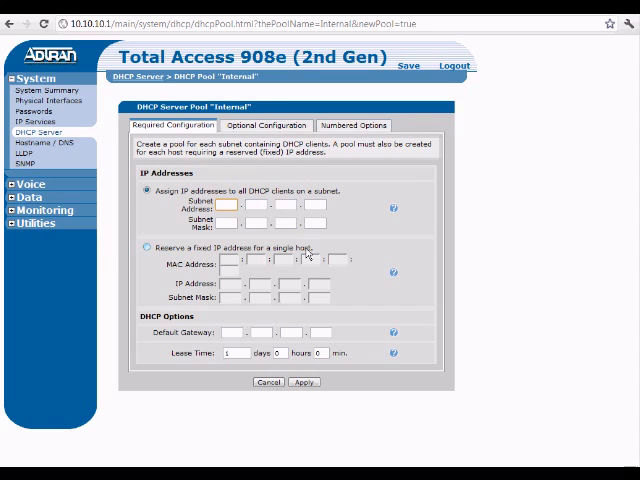
text(1)
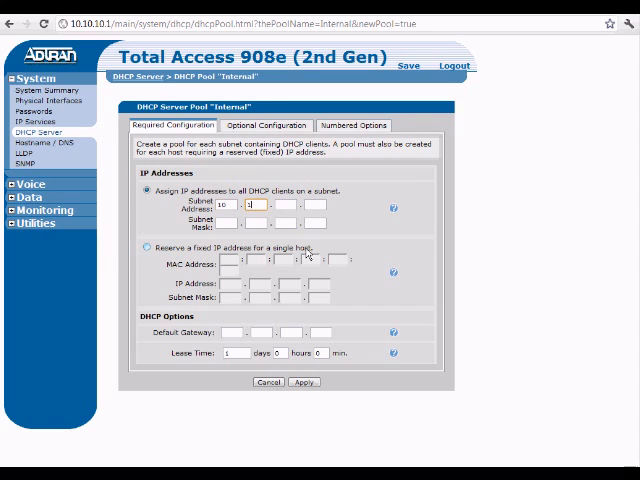
text(10)
click(228, 222)
text(255)
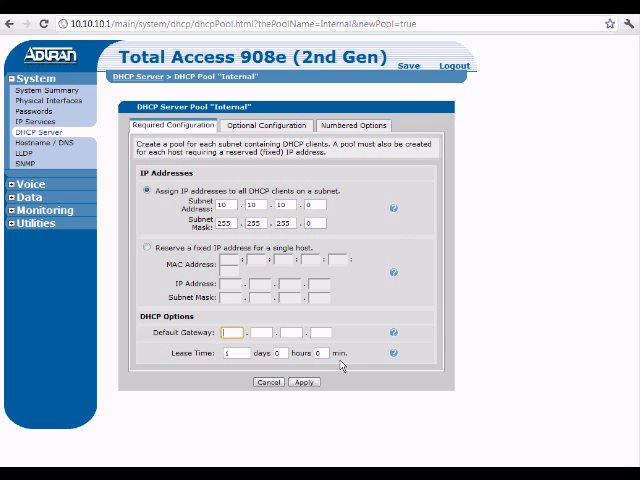
mouse_move(280, 336)
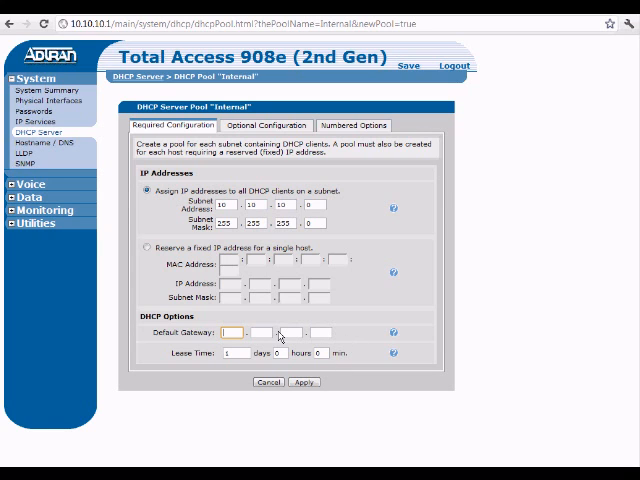
text(10)
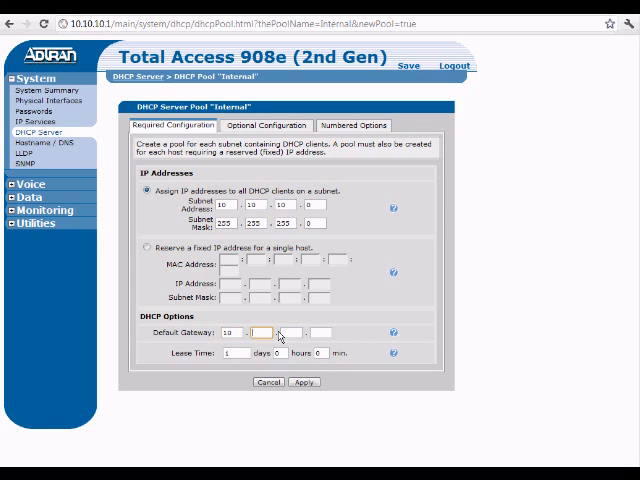
text(10)
click(320, 332)
text(1)
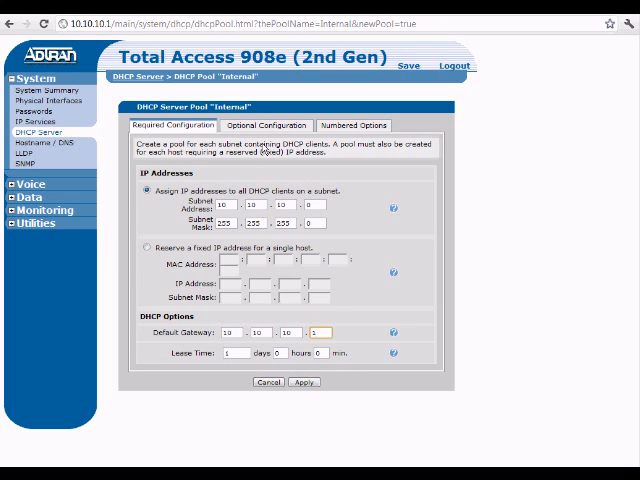
Enter the Primary DNS address on the Optional Configuration tab and apply the Internal pool
click(264, 124)
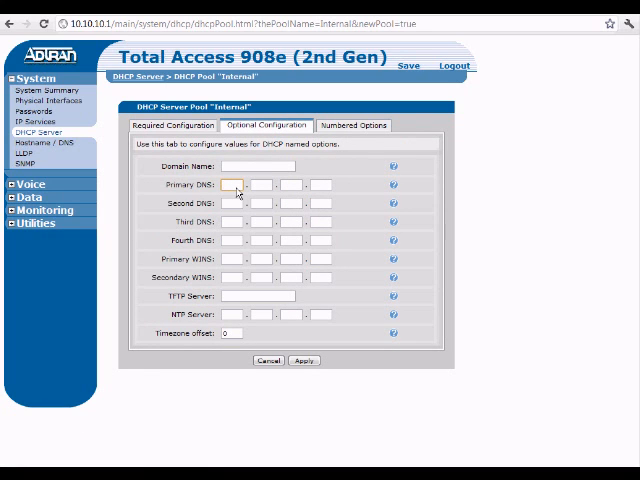
text(19)
click(260, 184)
text(168)
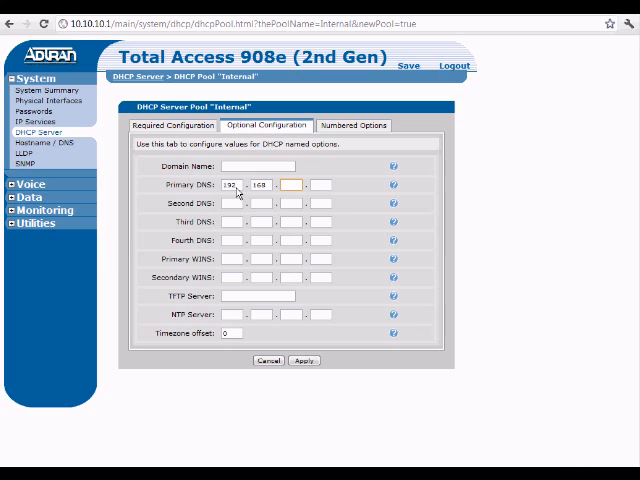
text(254)
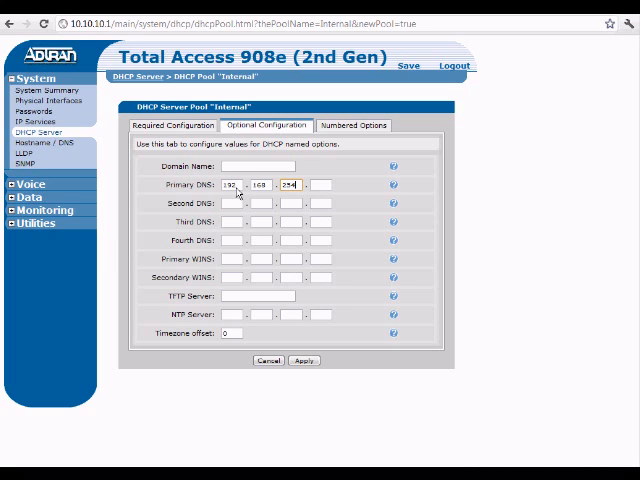
text(1)
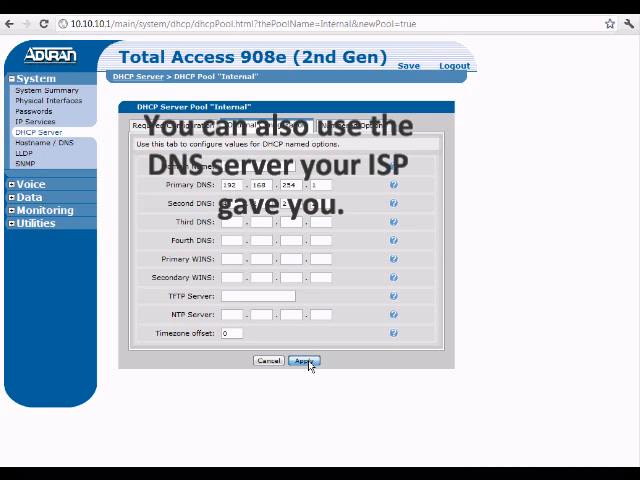
click(304, 360)
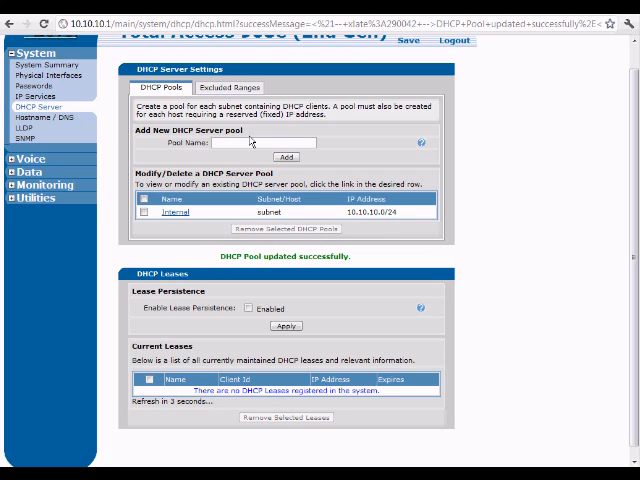
Reopen the Internal pool from the Modify/Delete list and view its optional settings
click(174, 212)
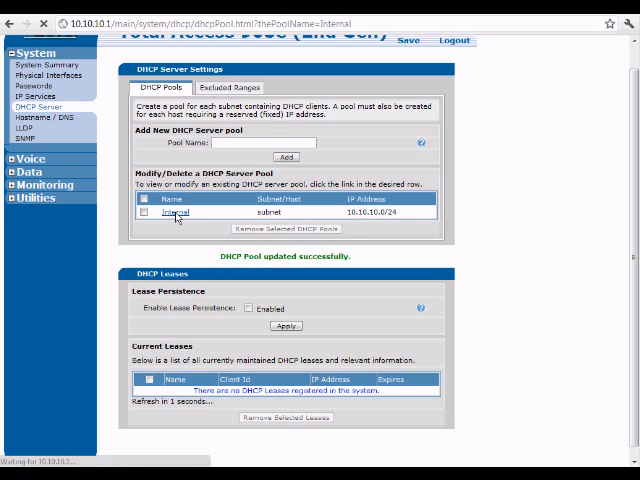
click(170, 212)
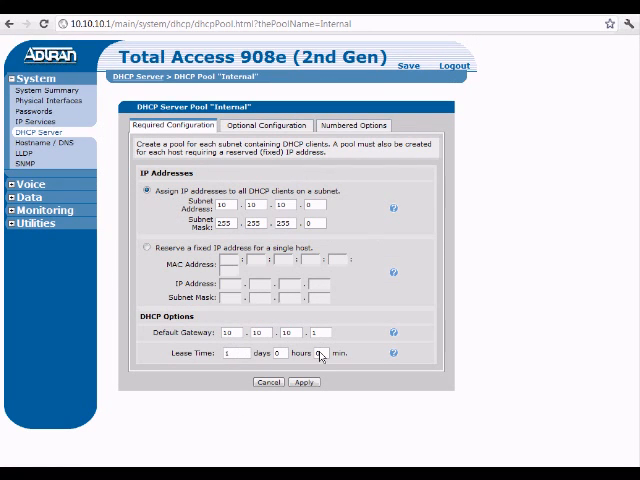
click(264, 126)
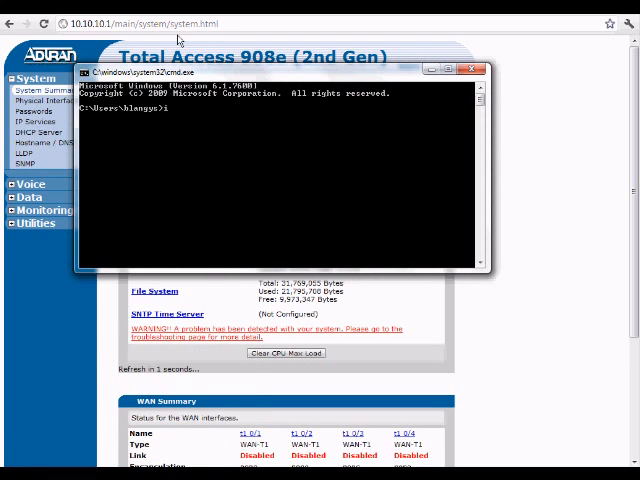
Run ipconfig to check the PC's Local Area Connection addresses, then close the window
text(ipconfig)
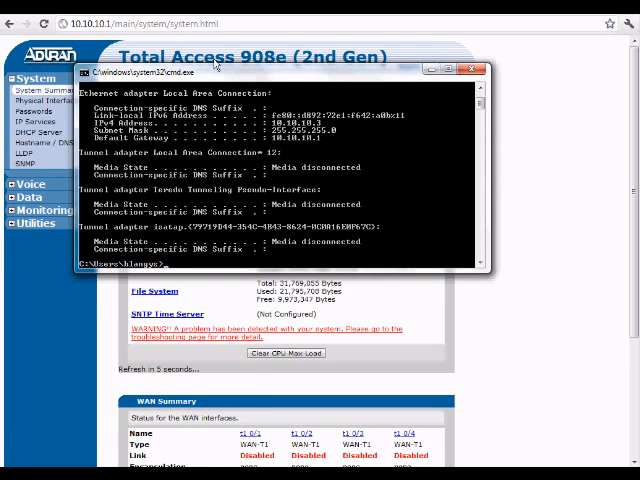
mouse_move(330, 136)
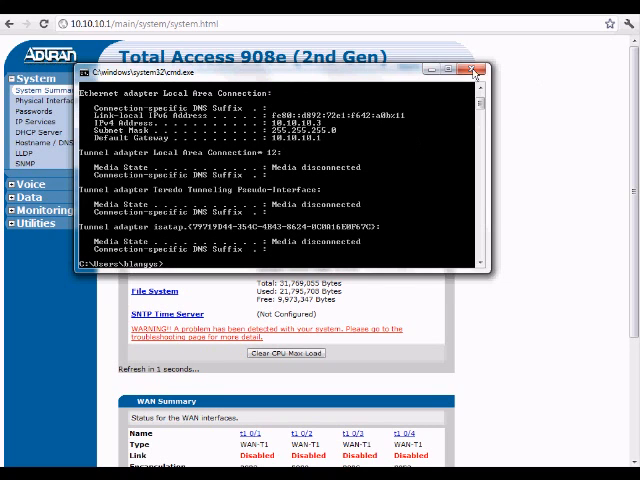
click(474, 72)
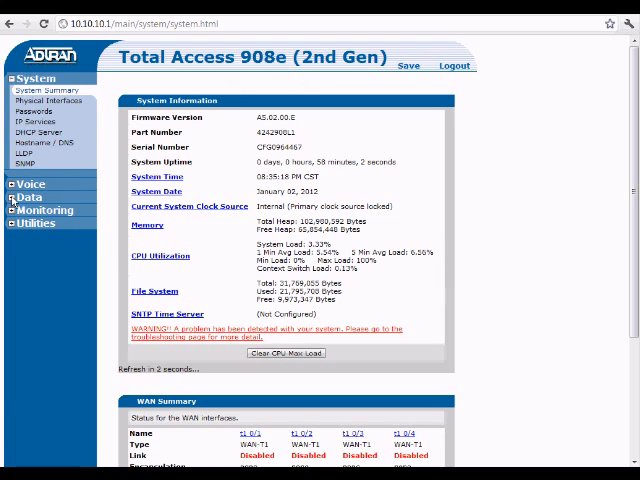
Launch the Firewall Wizard under Data and choose the internet-facing public interface
click(32, 196)
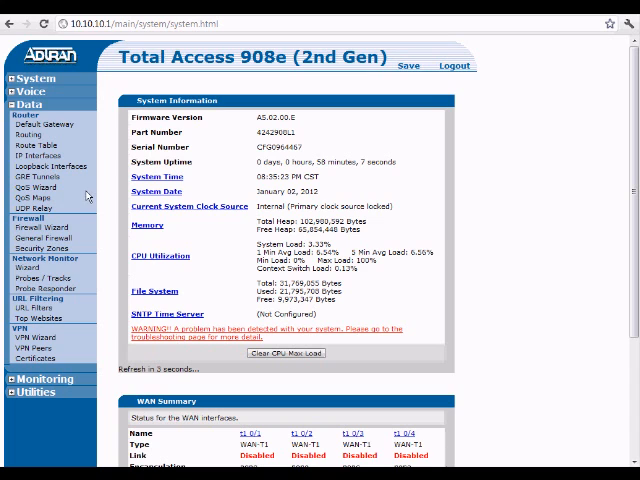
click(42, 228)
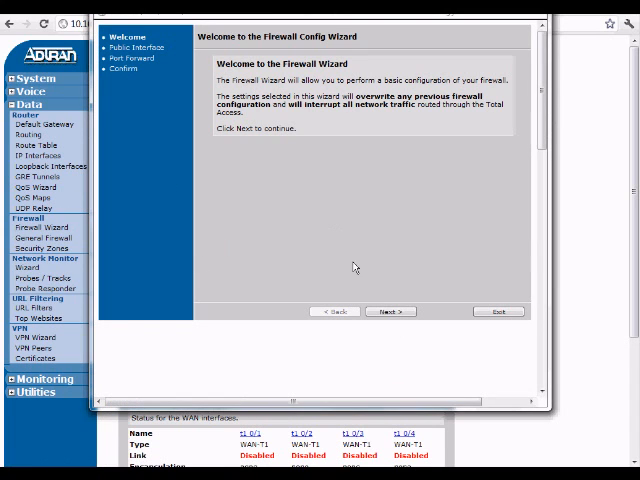
click(388, 312)
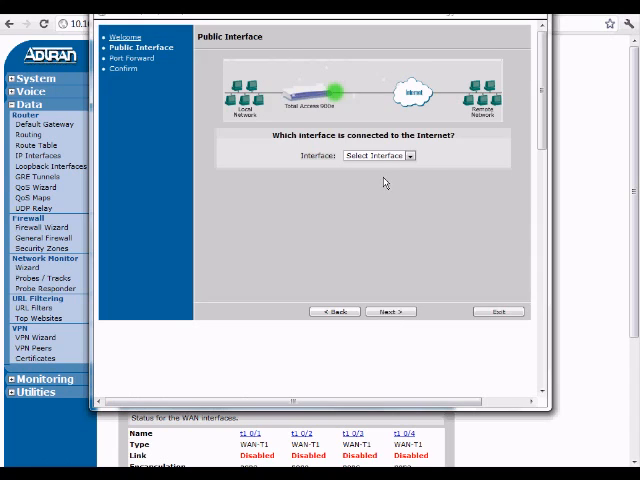
click(410, 156)
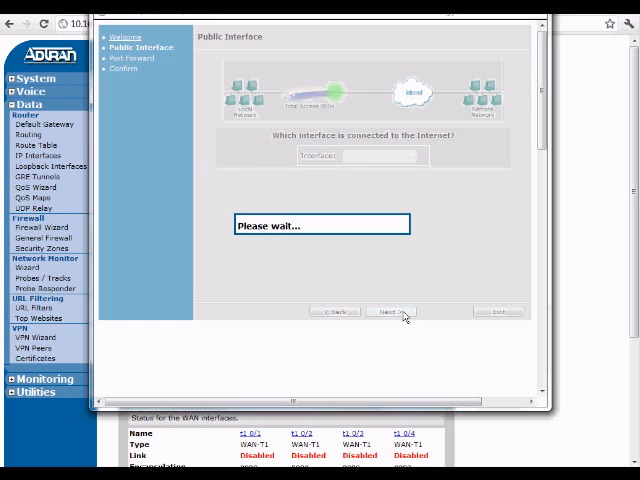
Continue without port forwarding, apply the firewall settings and exit the wizard
click(388, 312)
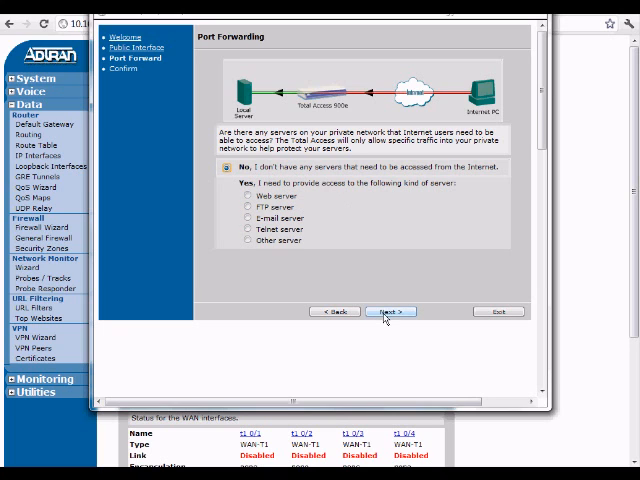
click(390, 312)
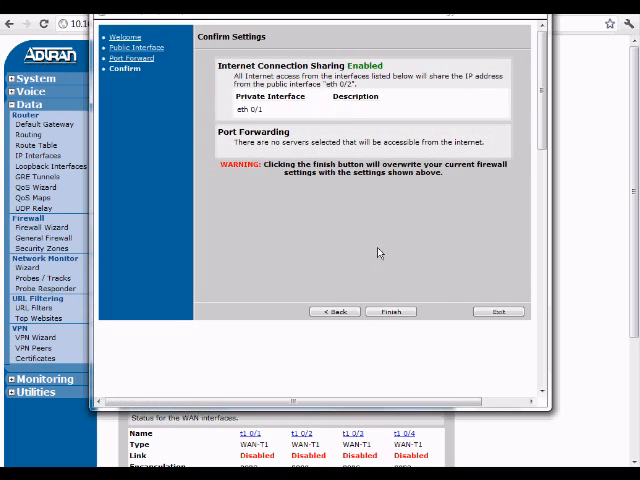
click(392, 312)
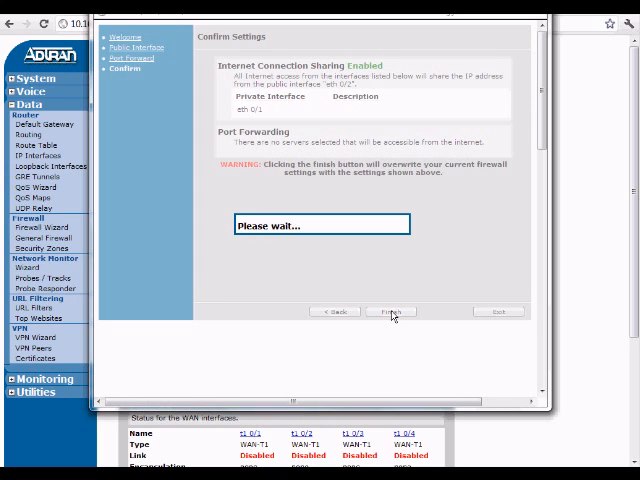
click(392, 312)
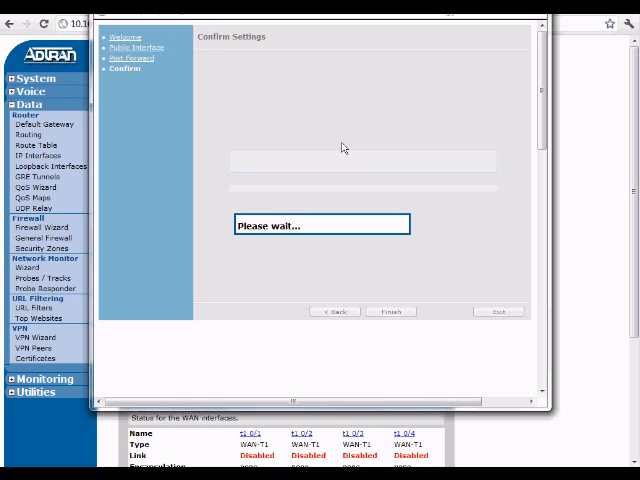
mouse_move(370, 152)
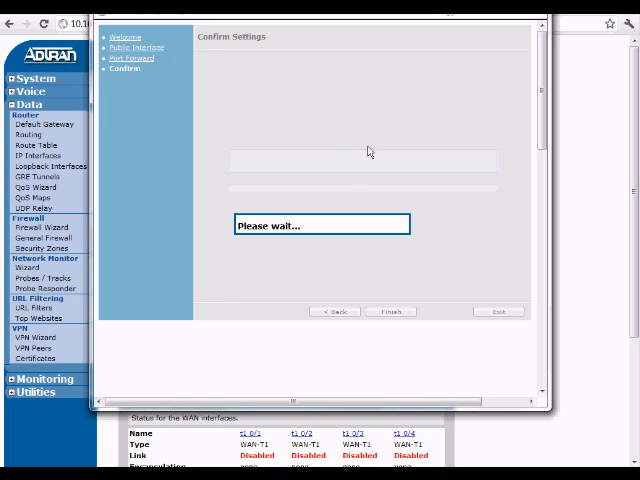
mouse_move(416, 120)
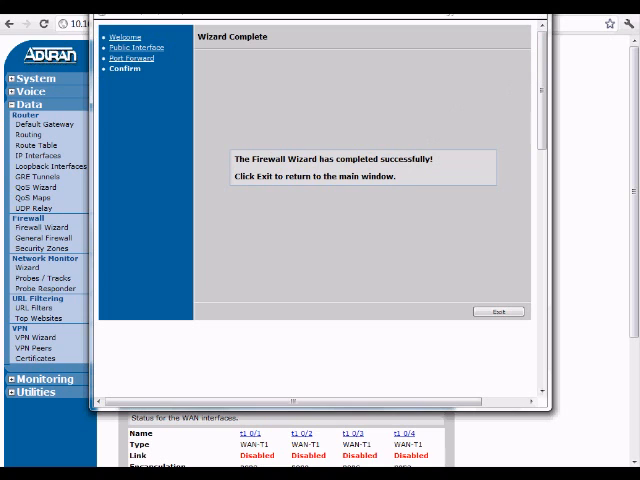
click(498, 312)
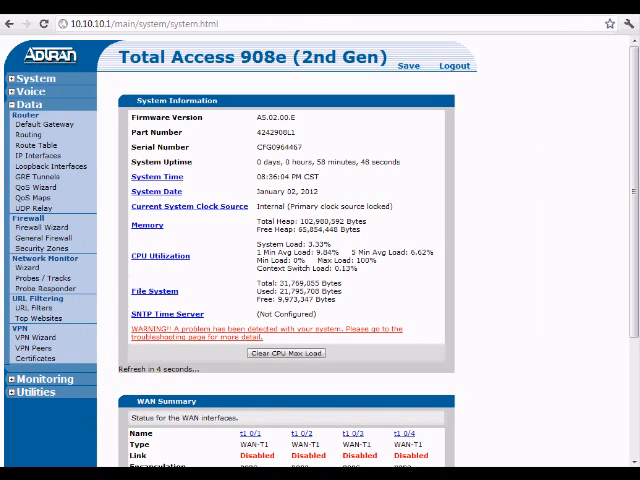
Run a ping command from a new cmd window to test internet connectivity
click(12, 470)
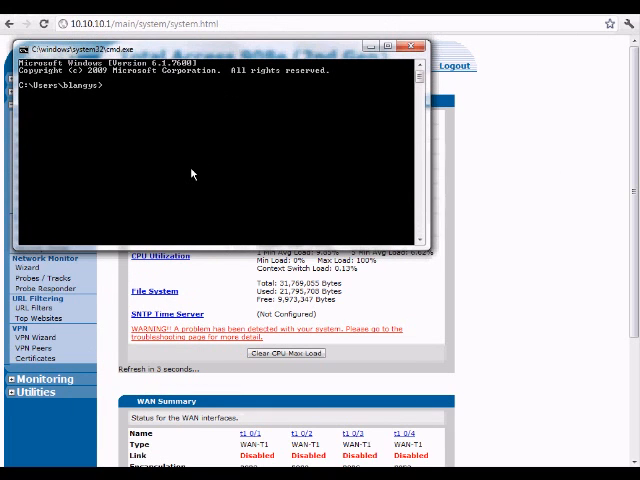
text(ping)
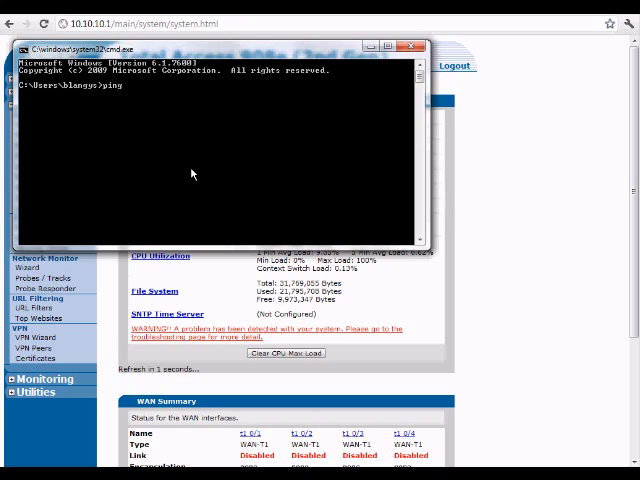
text(4)
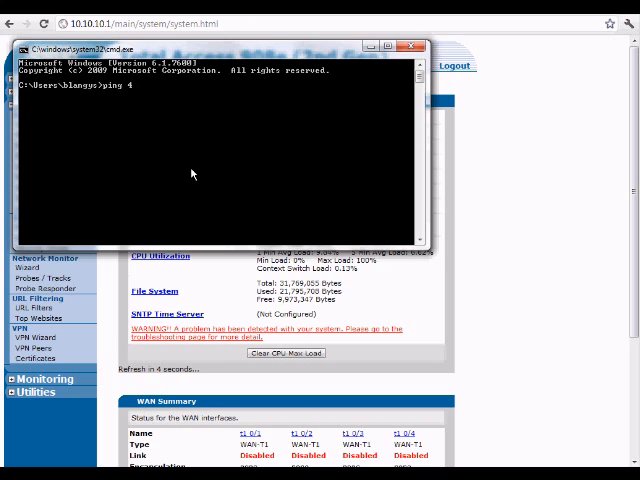
key(Return)
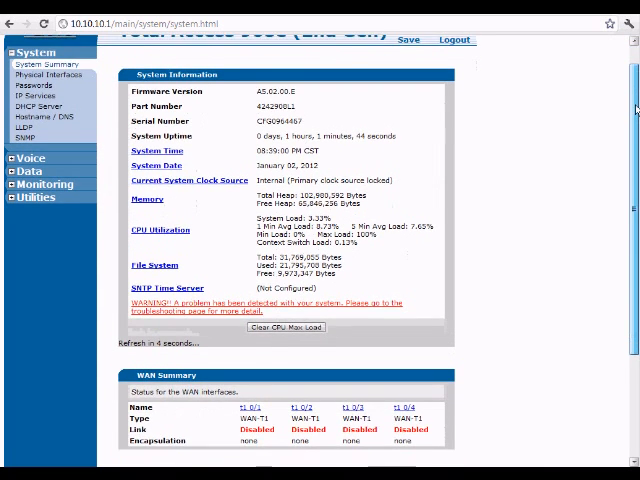
Check Ethernet 0/2's Status shows DHCP bound with an IP address, then bring the ping window forward
scroll(down, 3)
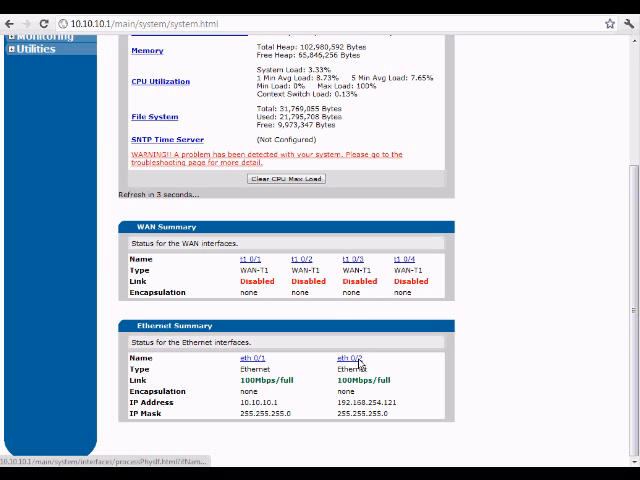
click(344, 356)
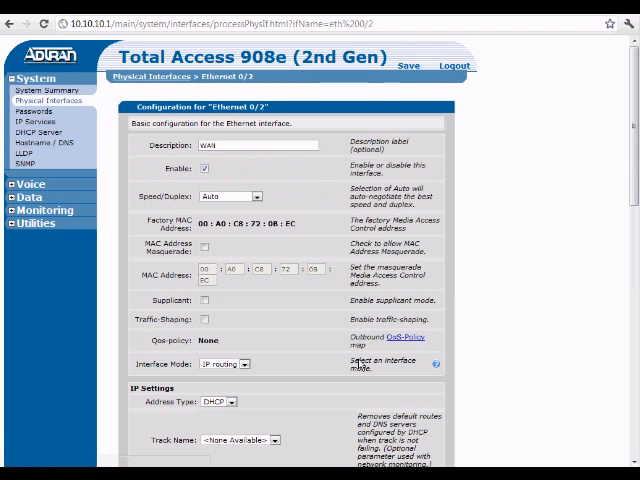
scroll(down, 3)
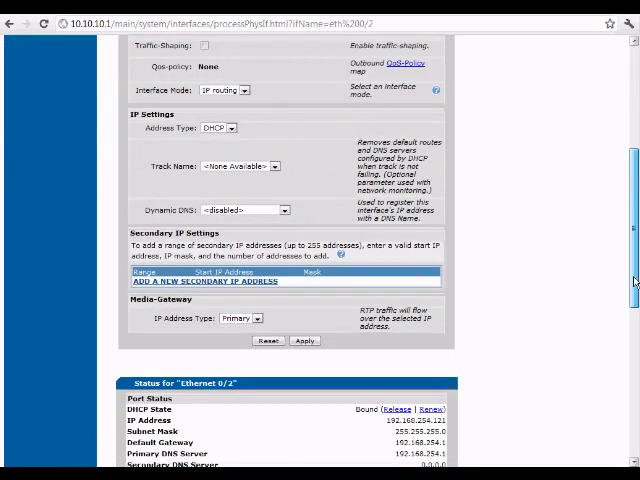
scroll(down, 3)
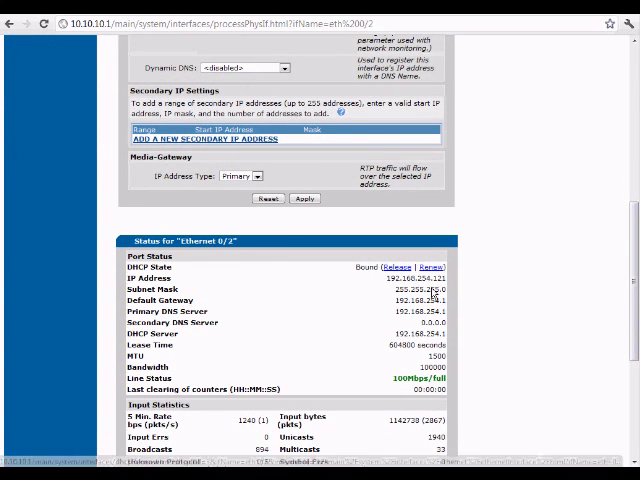
scroll(down, 3)
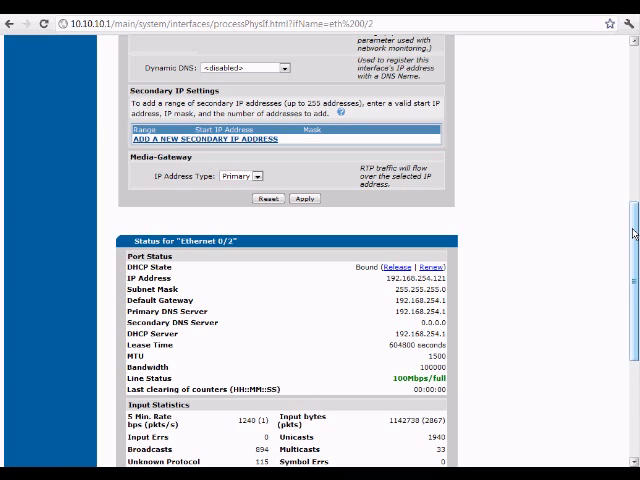
scroll(down, 3)
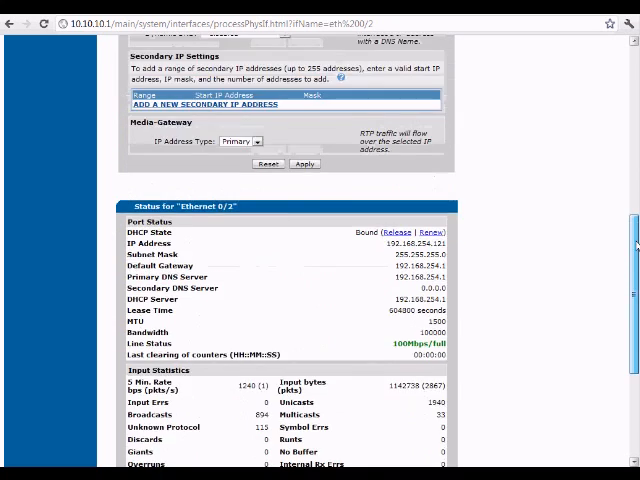
scroll(up, 3)
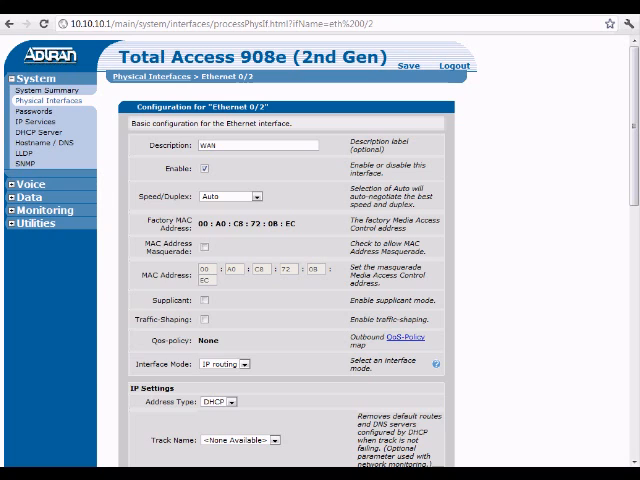
click(10, 470)
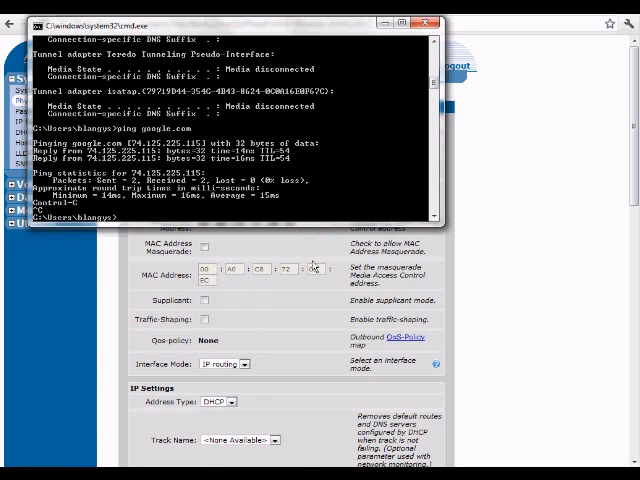
Run ipconfig, then ping 4.2.2.2 and google.com successfully before returning to the router's web pages
text(ip)
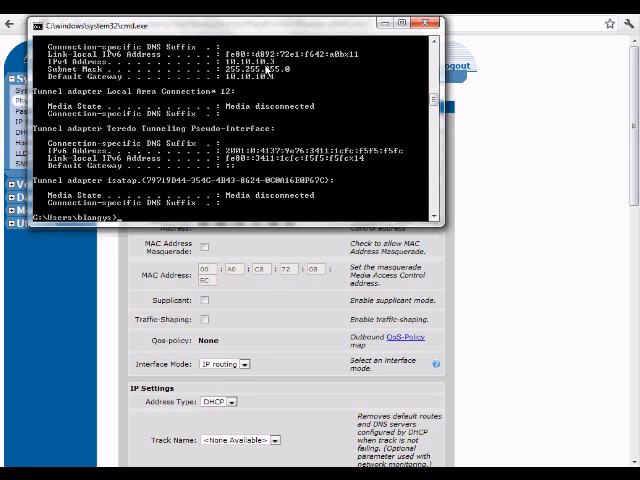
text(ping)
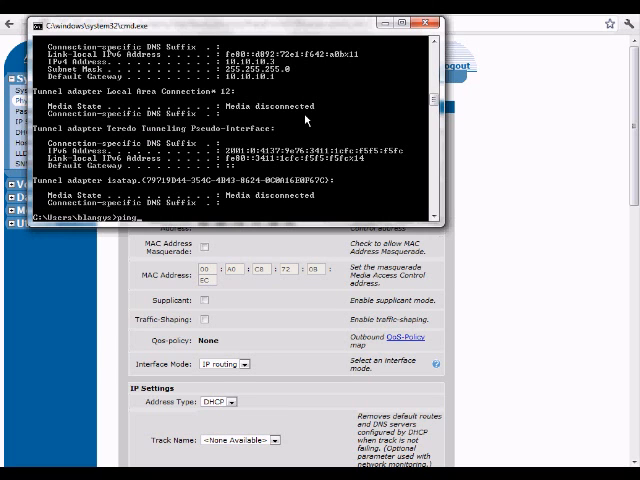
text(4.2.2.2)
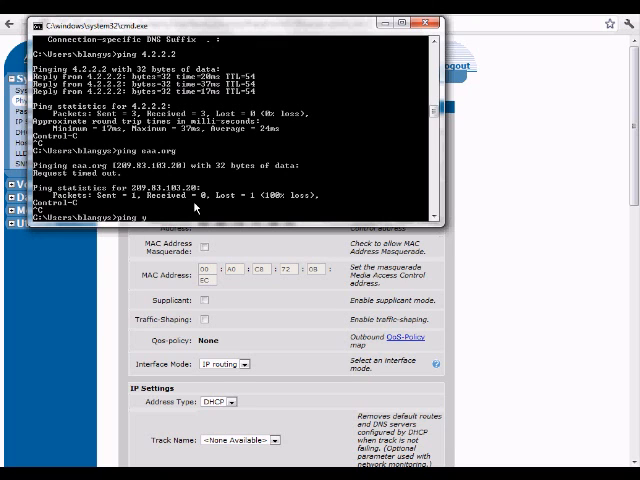
text(google.com)
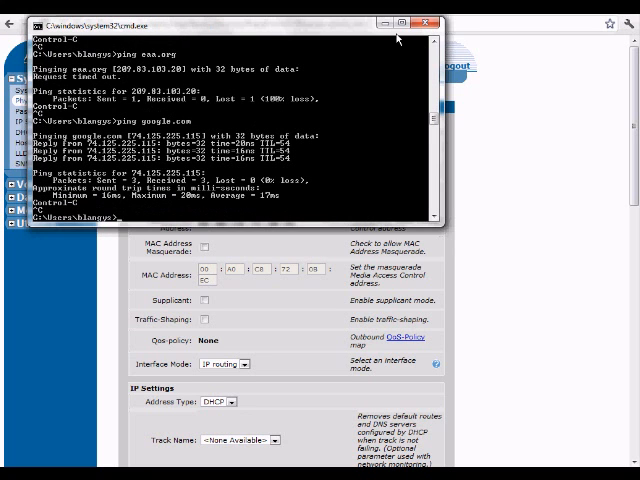
click(430, 24)
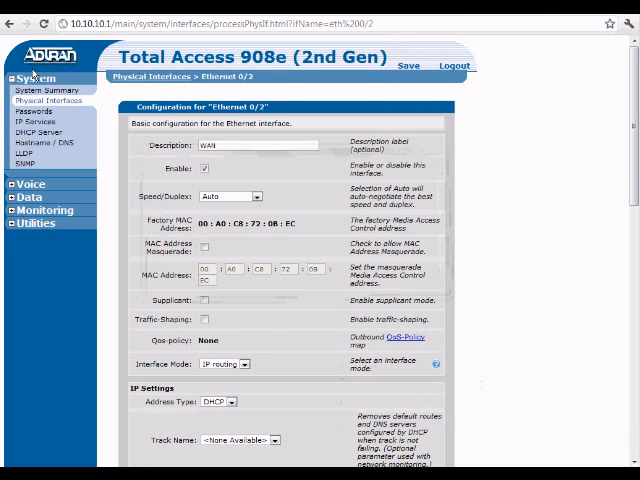
Review eth 0/2's IP address and link state in the System Summary's Ethernet Summary
click(48, 90)
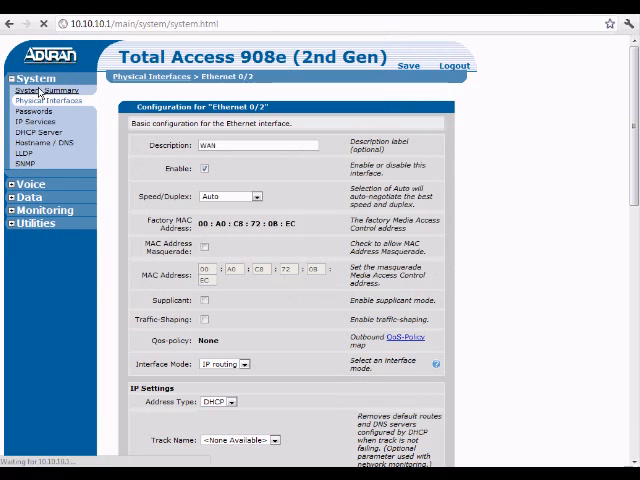
click(44, 90)
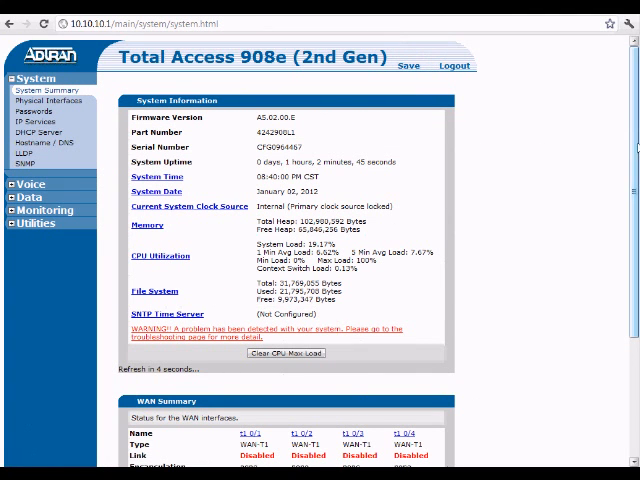
scroll(down, 3)
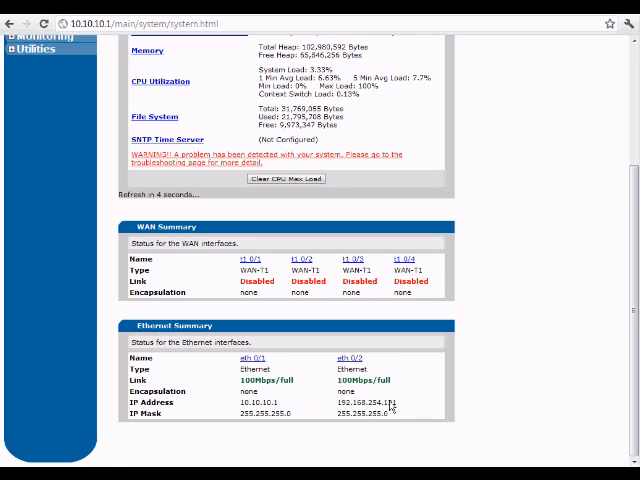
mouse_move(584, 356)
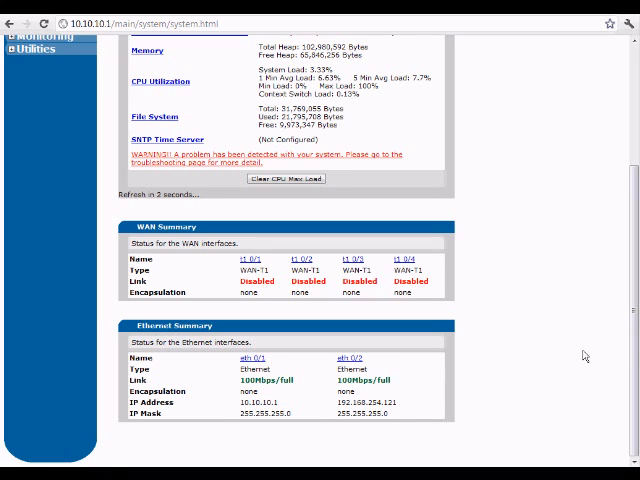
scroll(up, 3)
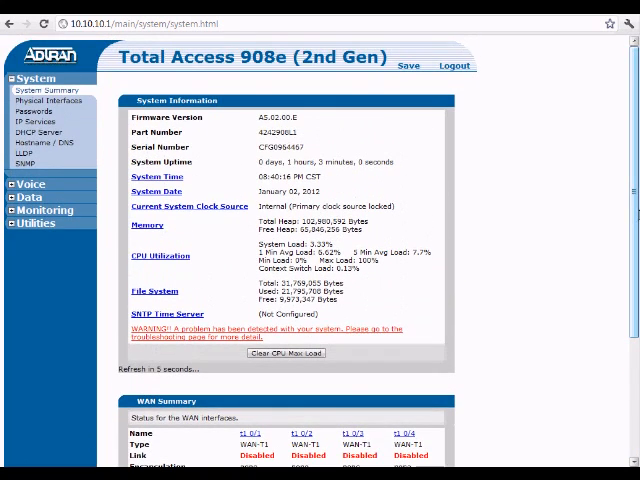